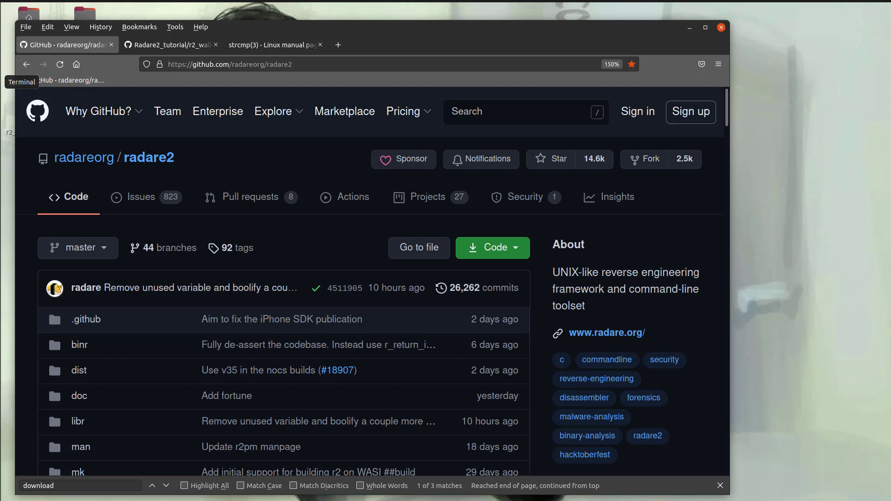
mouse_move(406, 355)
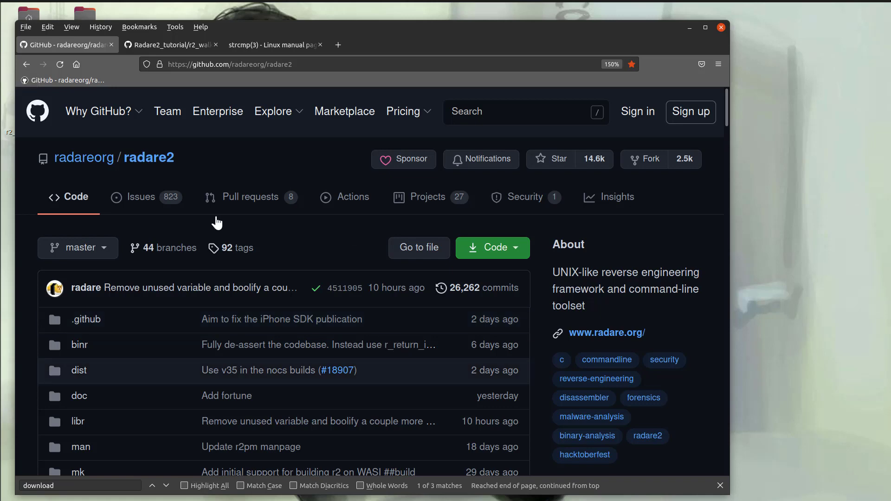
Step: Scroll the README to the Plugins section and highlight the r2dec decompiler entry
scroll("down", 3)
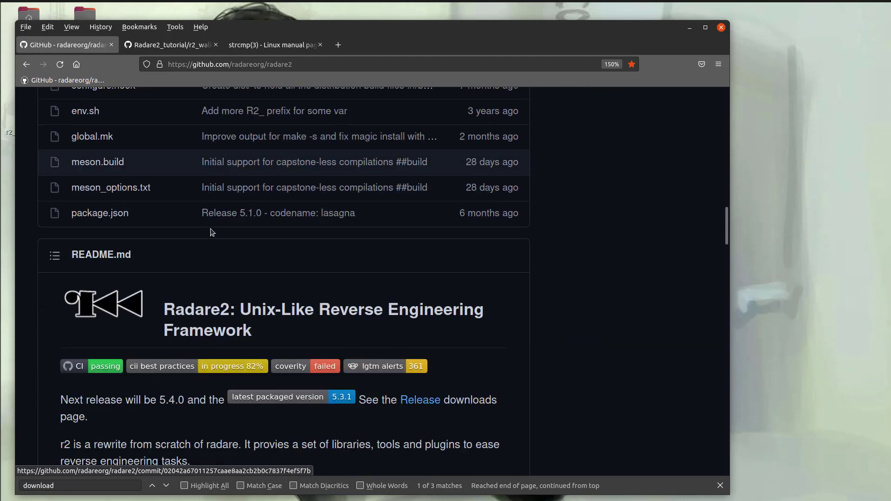
scroll("down", 3)
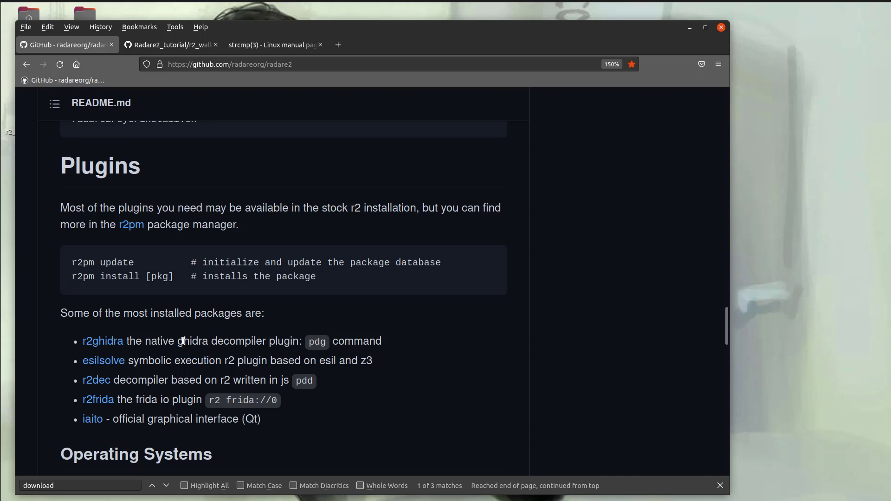
left_click_drag(83, 340, 198, 341)
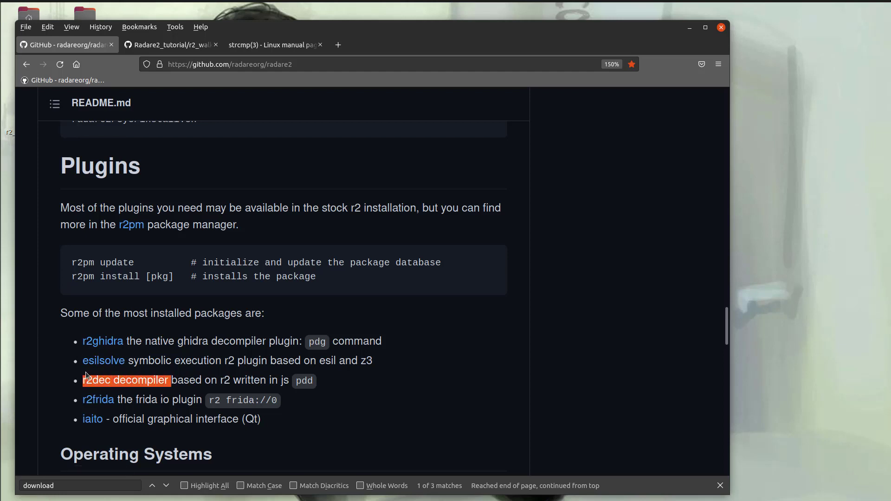
mouse_move(174, 293)
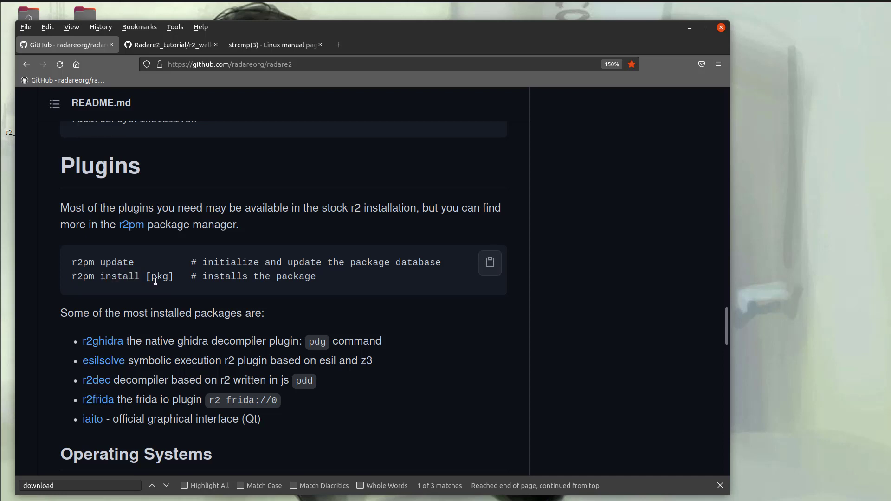
mouse_move(109, 342)
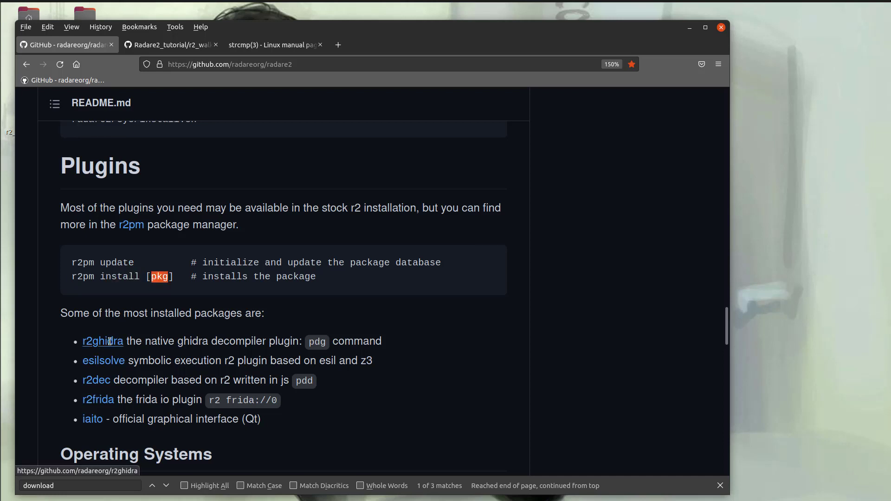
mouse_move(96, 384)
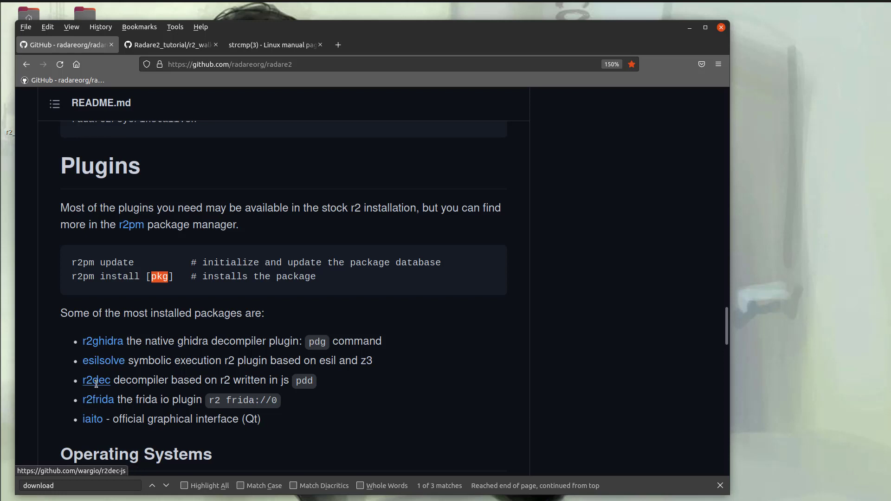
mouse_move(275, 376)
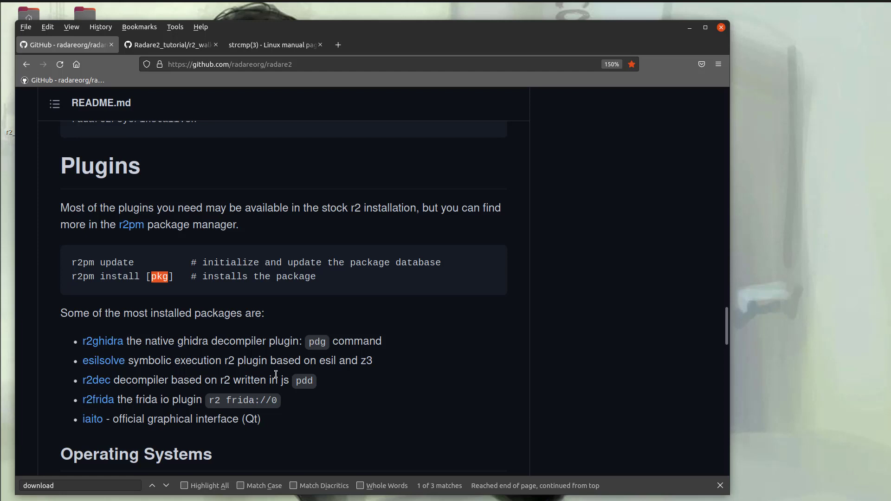
mouse_move(400, 358)
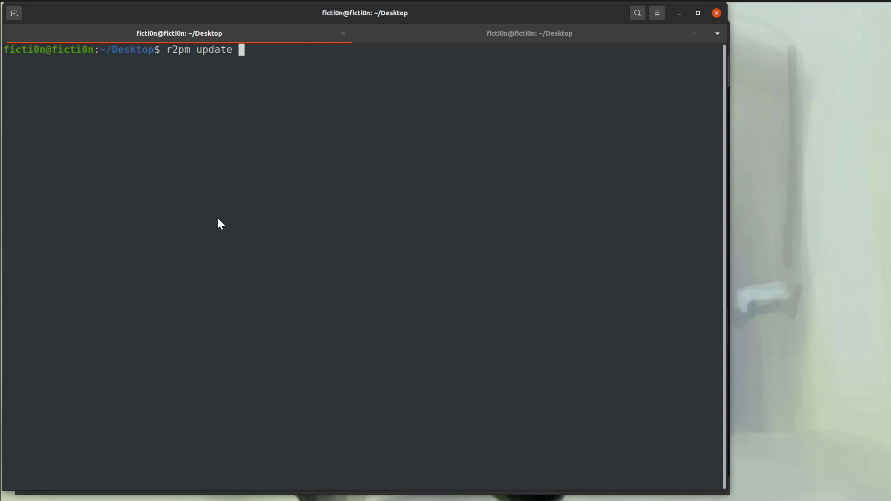
mouse_move(255, 198)
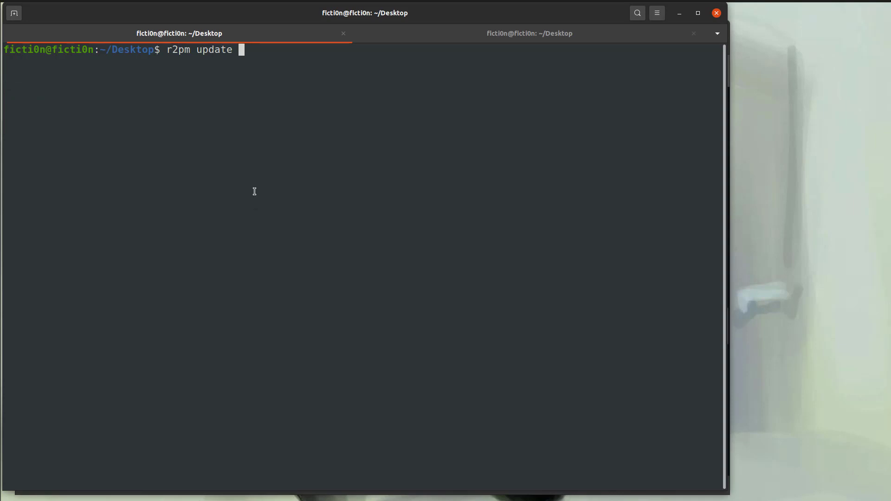
Step: Enter 'sudo apt-get install cmake', correcting the mistyped 'update' to 'install'
type("sudo a")
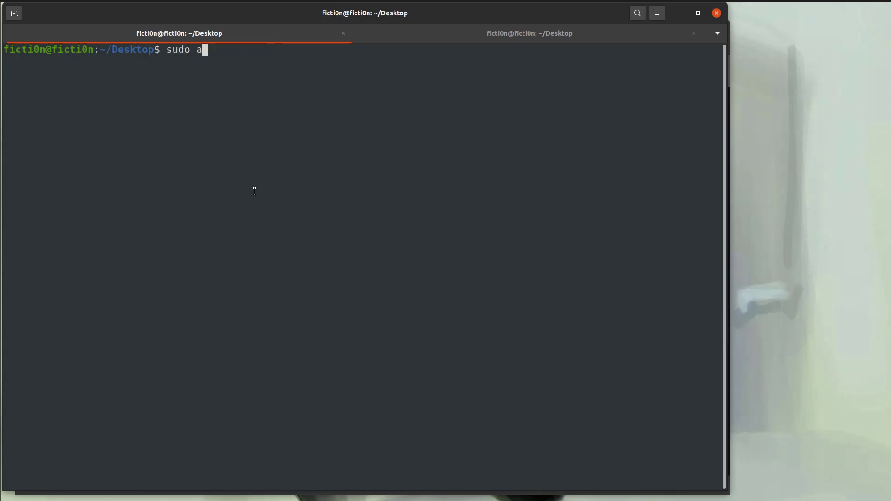
type("pt-get upd")
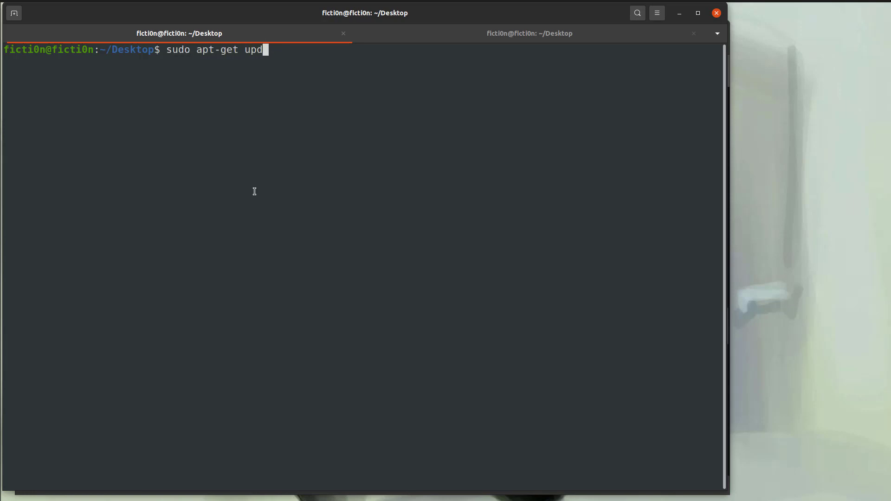
key("BackSpace")
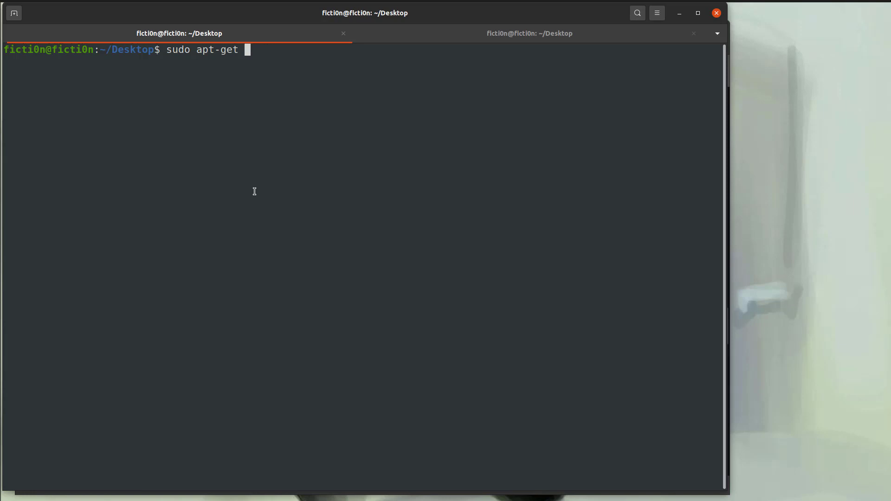
type("install cmak")
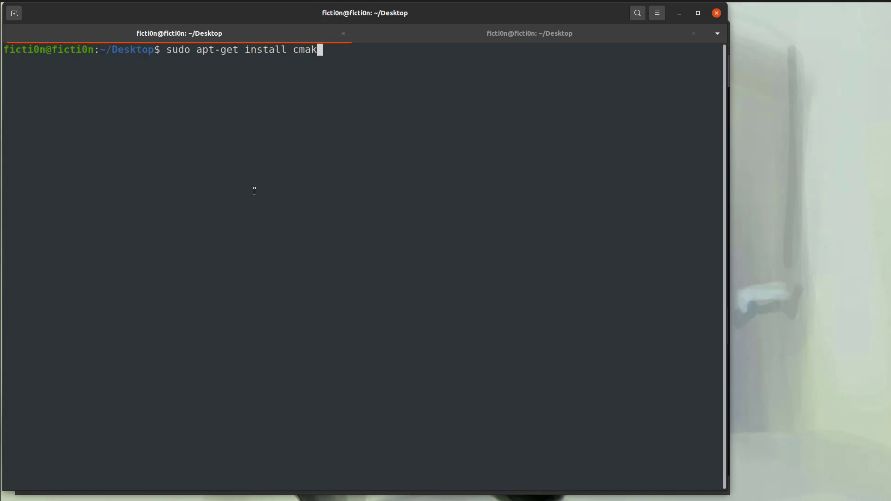
type("e")
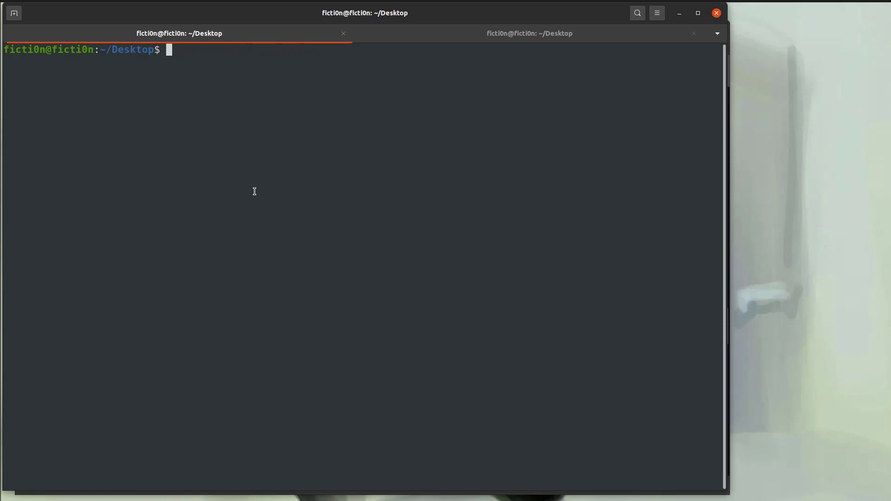
Step: Install the decompilers with 'r2pm -ci r2ghidra' and 'r2pm -ci r2dec'
type("r2")
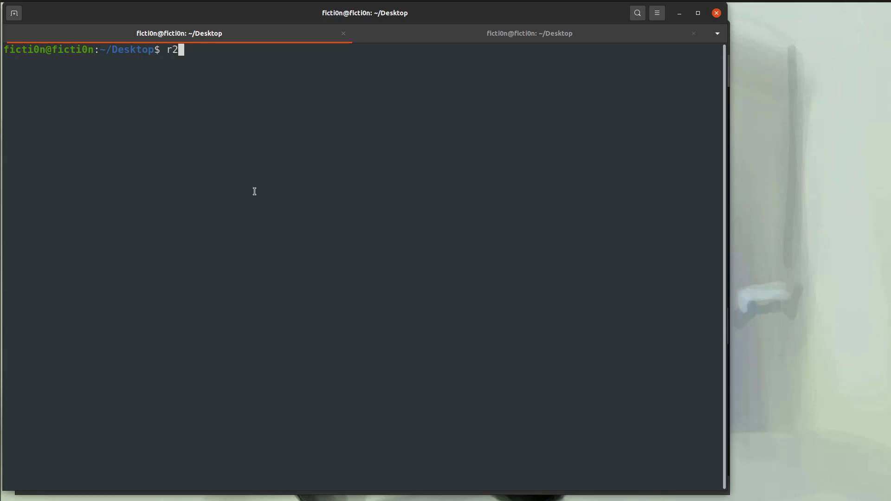
type("pm -")
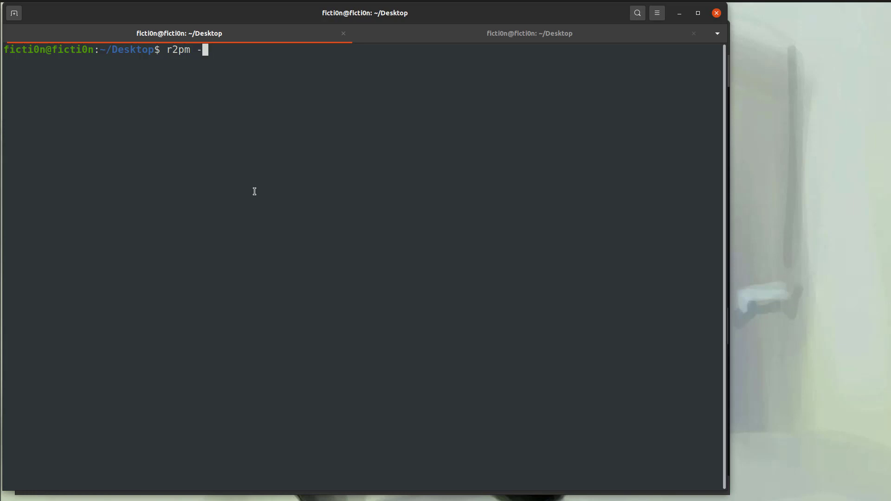
type("ci")
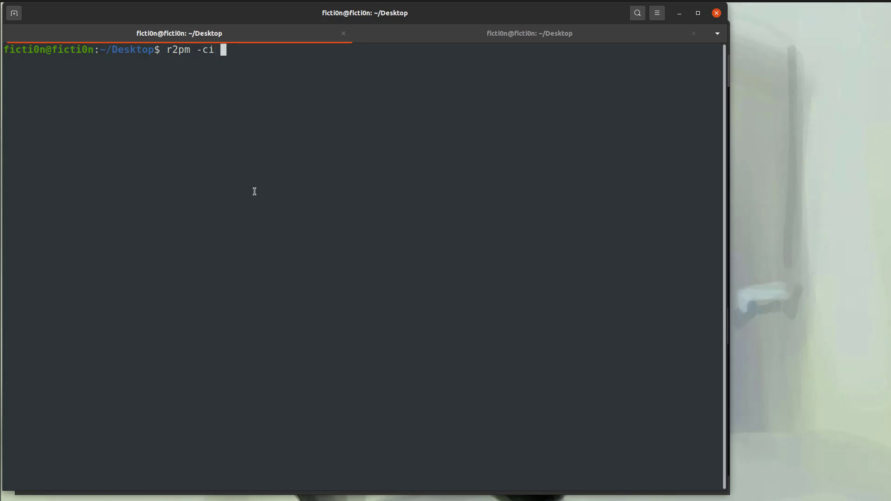
type("r2gh")
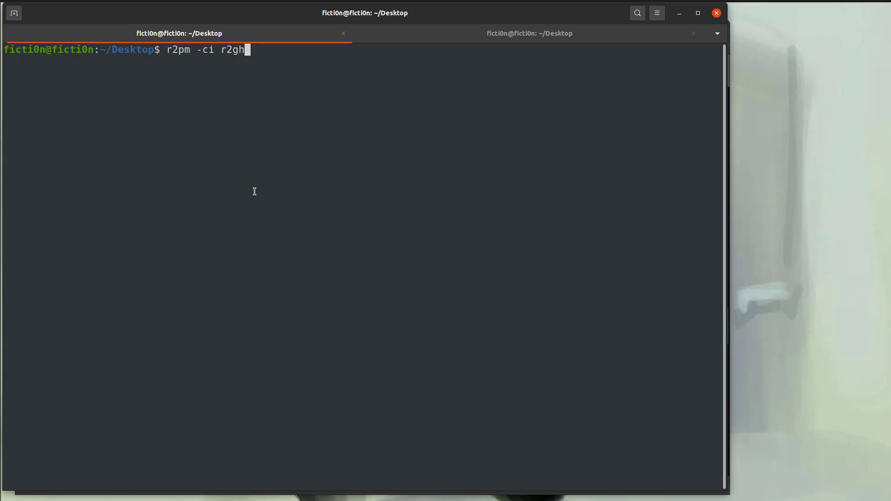
type("i")
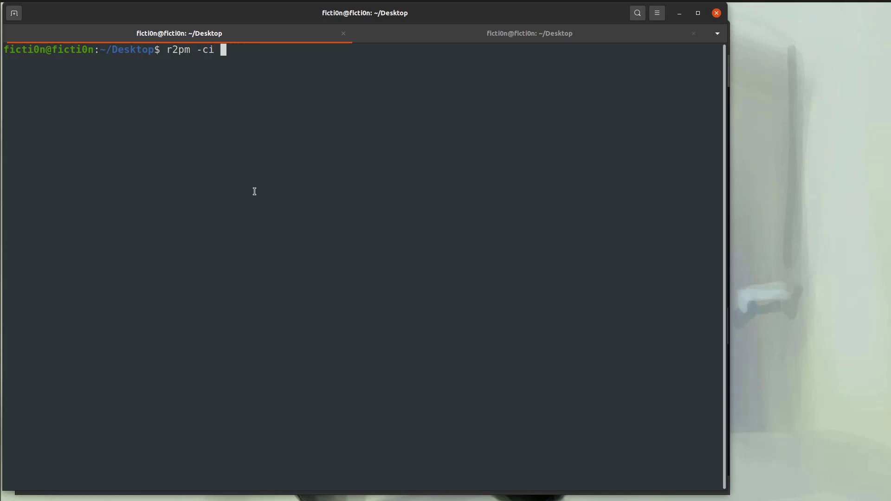
type("r")
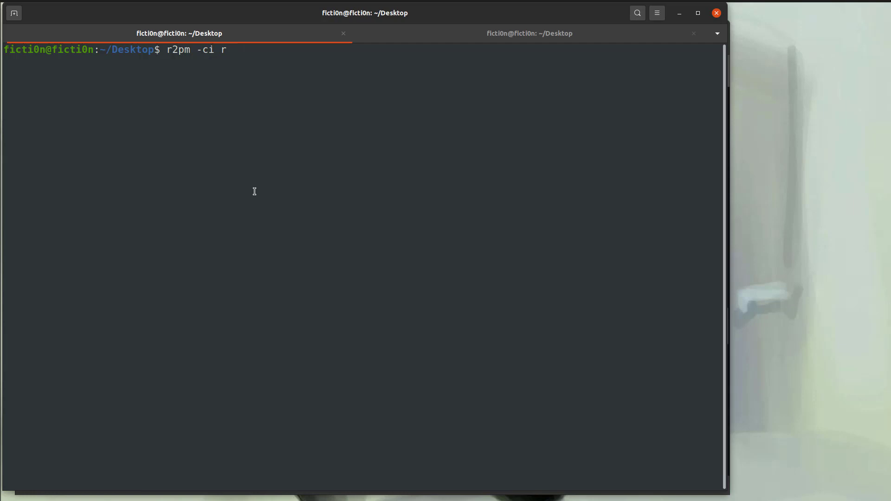
type("2dec")
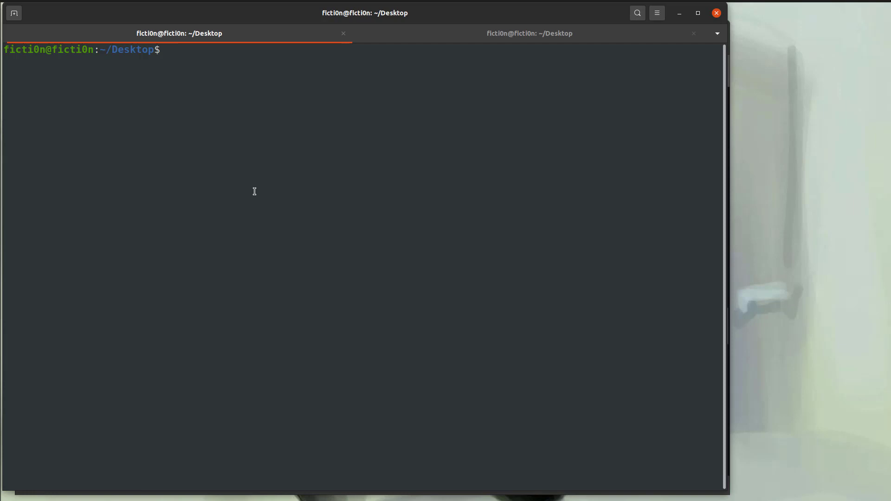
Step: Load a.out in r2, analyse with aaa, seek to main and print its disassembly with pdf
type("r2 a.out")
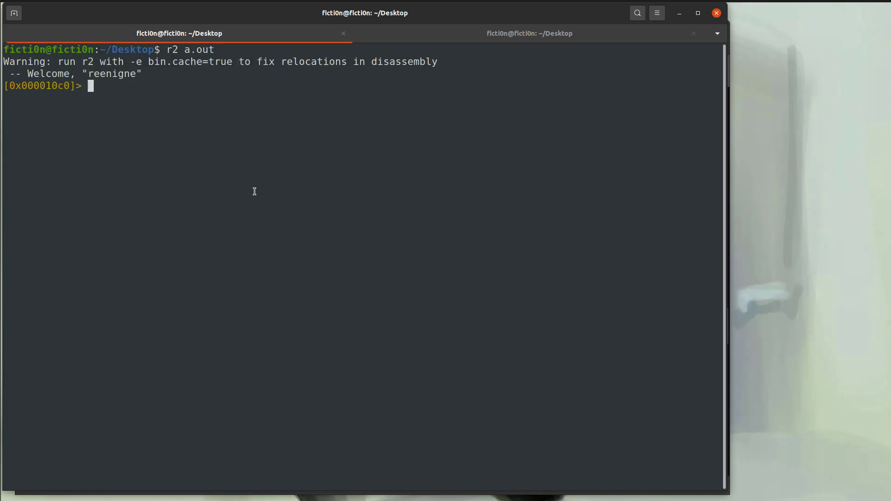
type("aaa")
type("s")
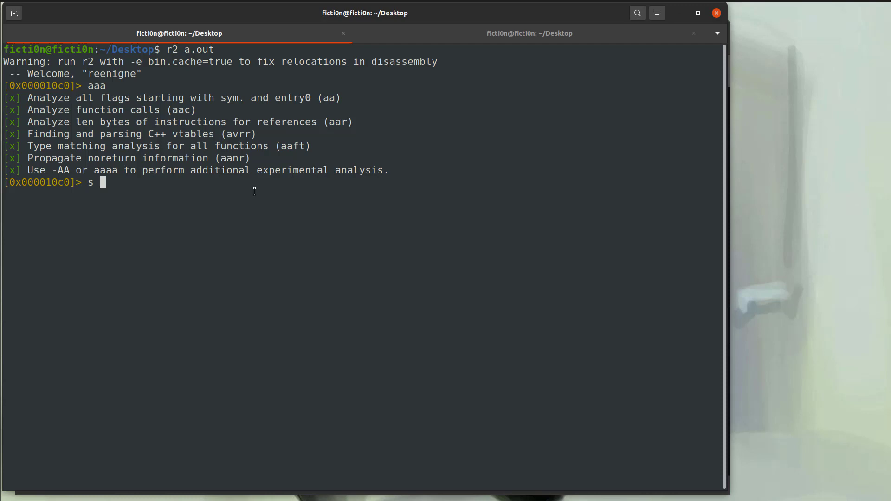
type("main")
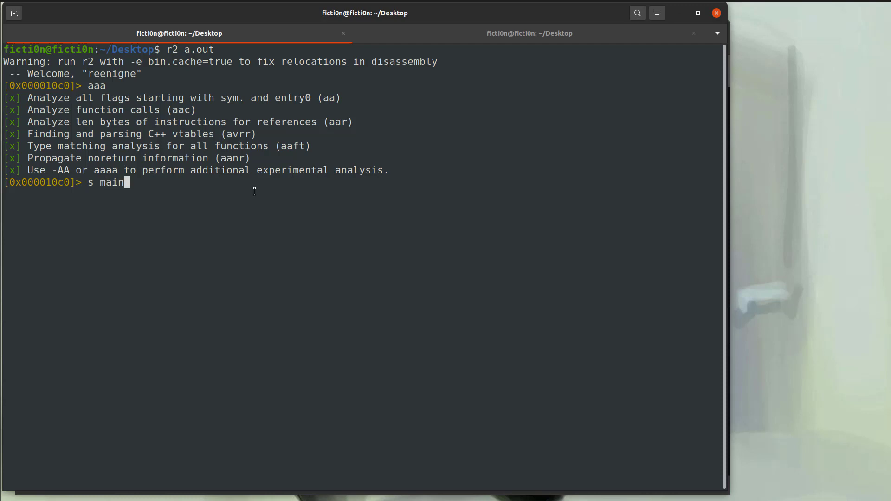
type("pdf")
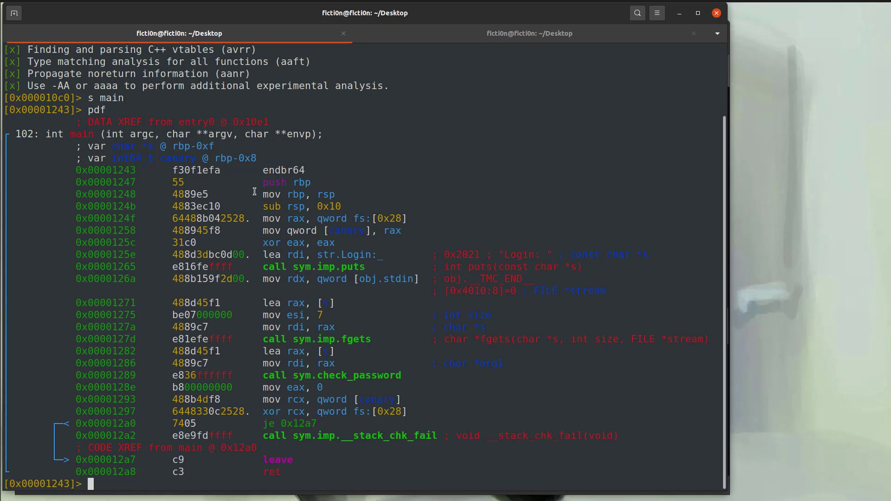
type("pdg")
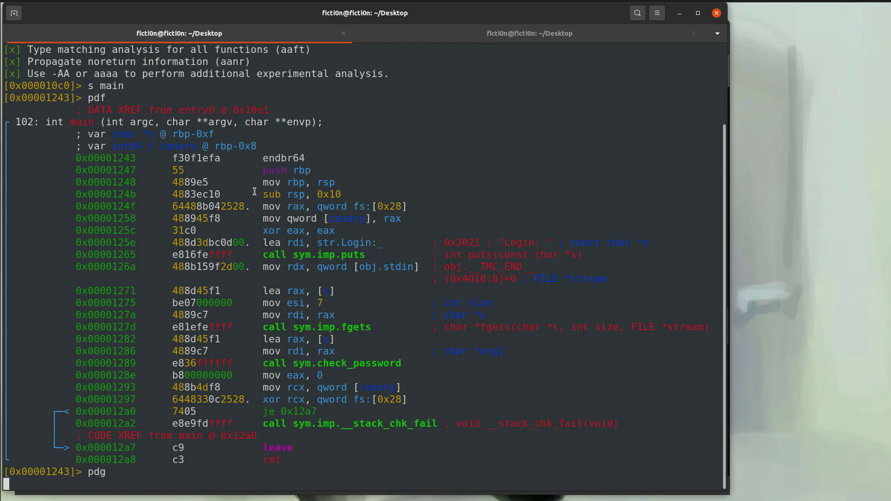
Step: Run pdg on main and highlight the sym.check_password call in the output
key("Return")
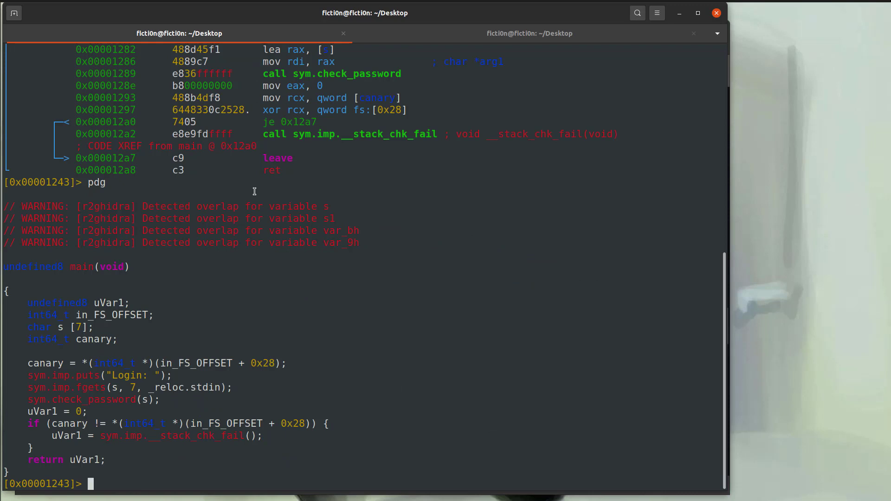
mouse_move(141, 277)
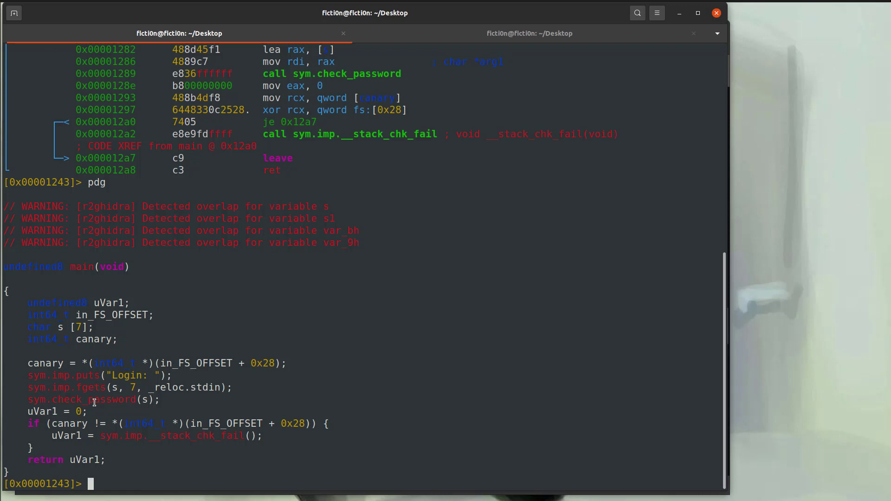
double_click(92, 399)
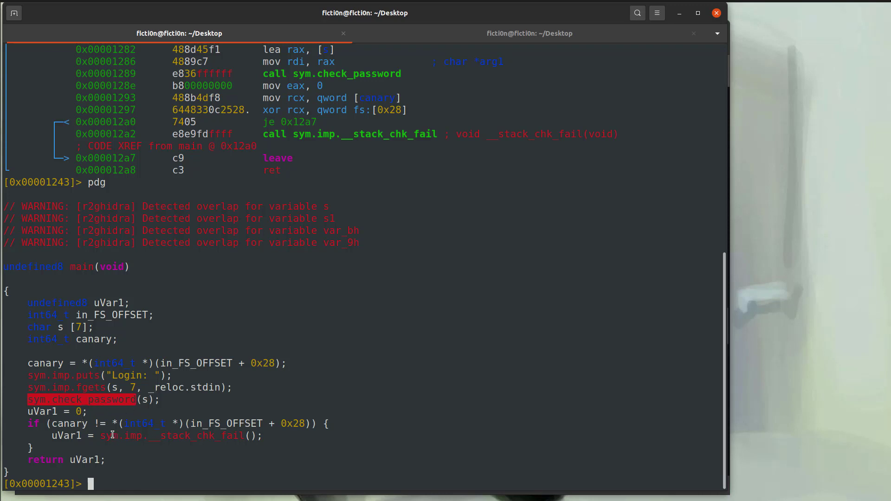
mouse_move(115, 423)
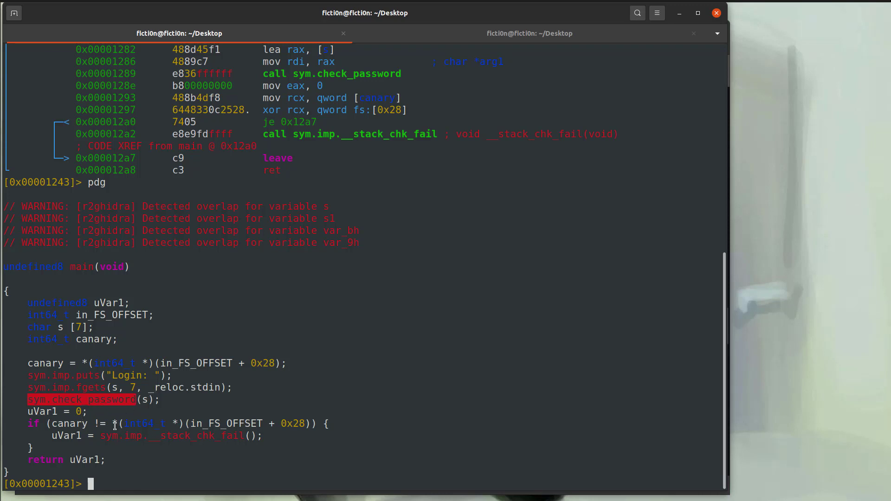
mouse_move(214, 423)
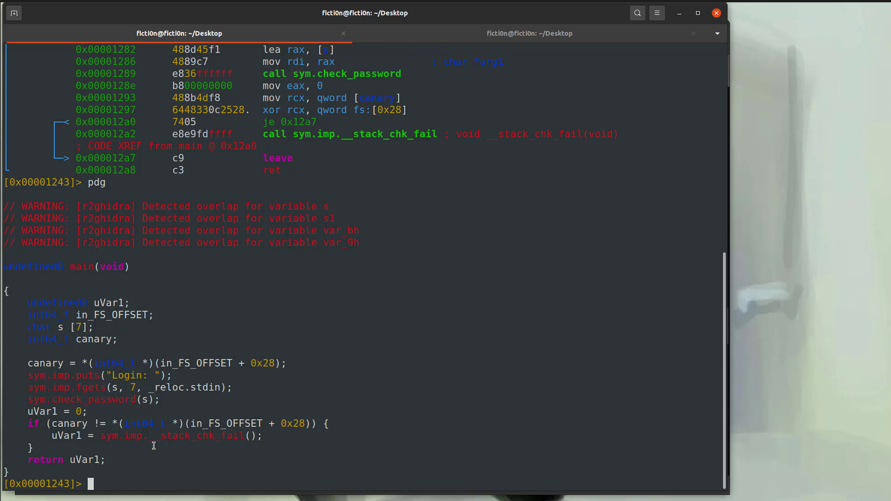
Step: List functions with afl, seek to sym.check_password, decompile with pdg and highlight sym.result
type("afl")
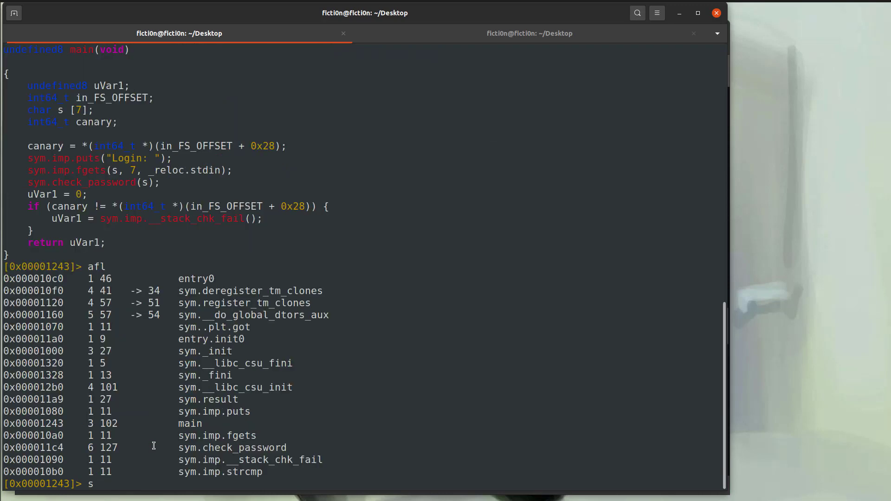
type("sym.check_password")
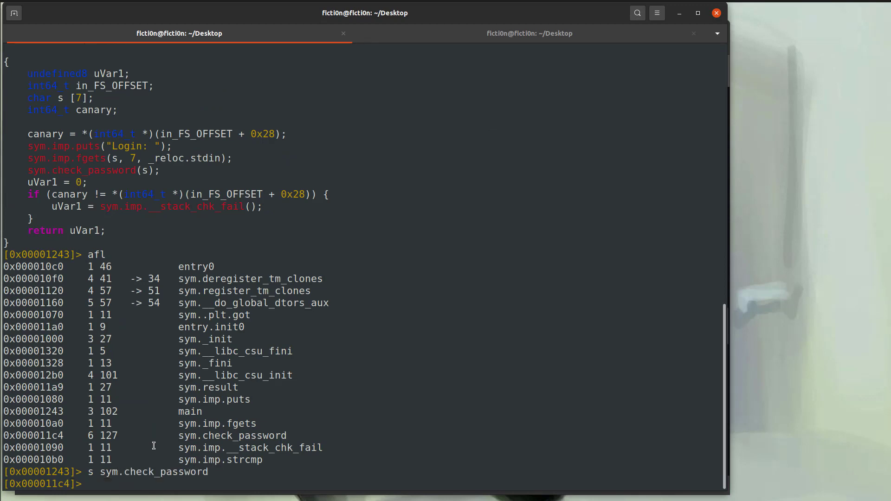
type("pdg")
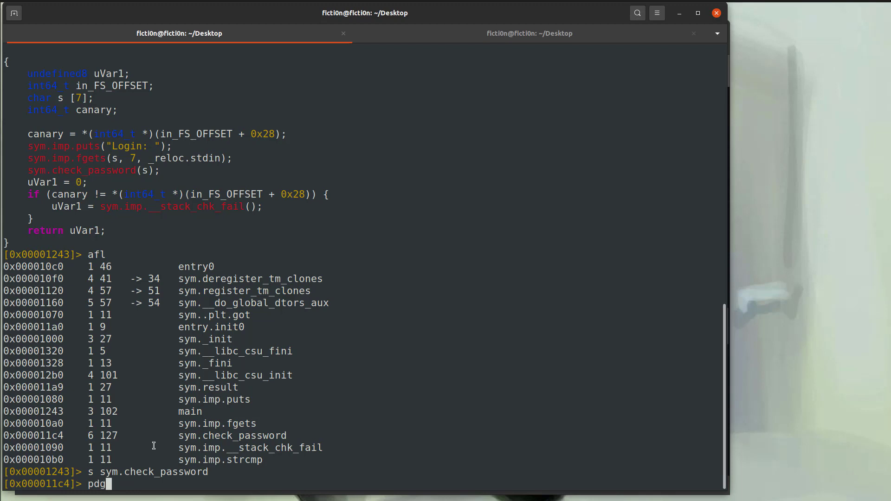
key("Return")
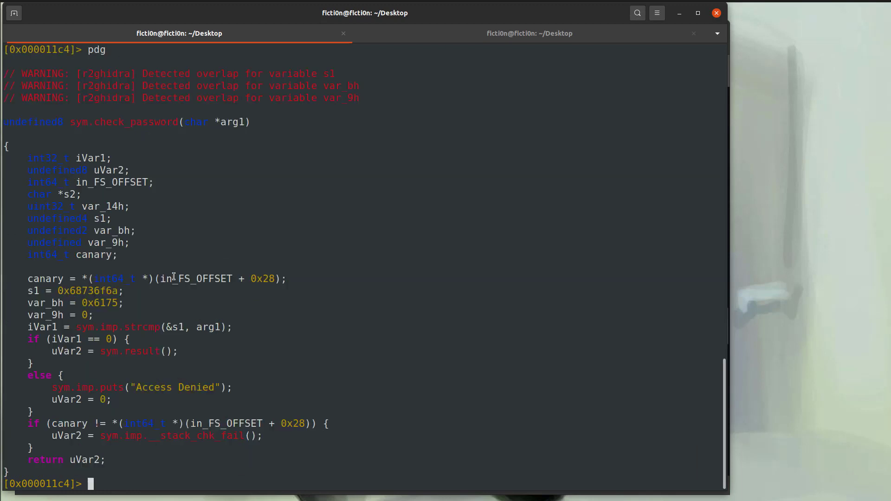
double_click(99, 303)
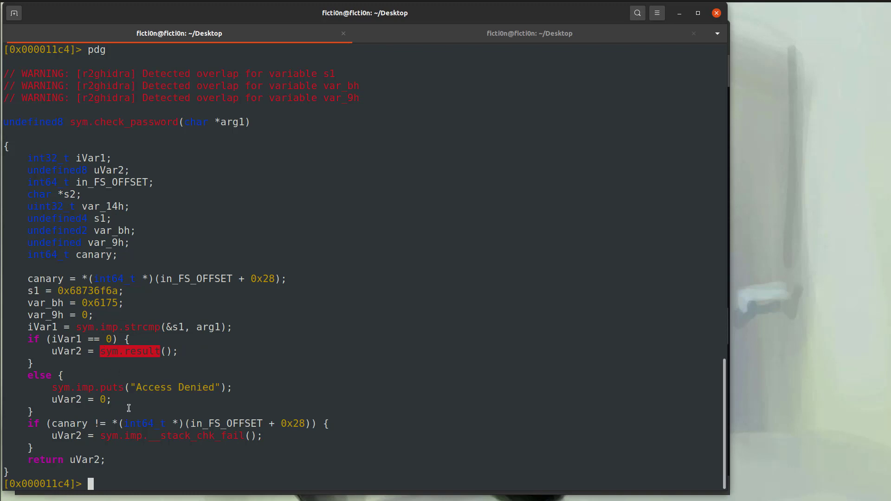
mouse_move(136, 391)
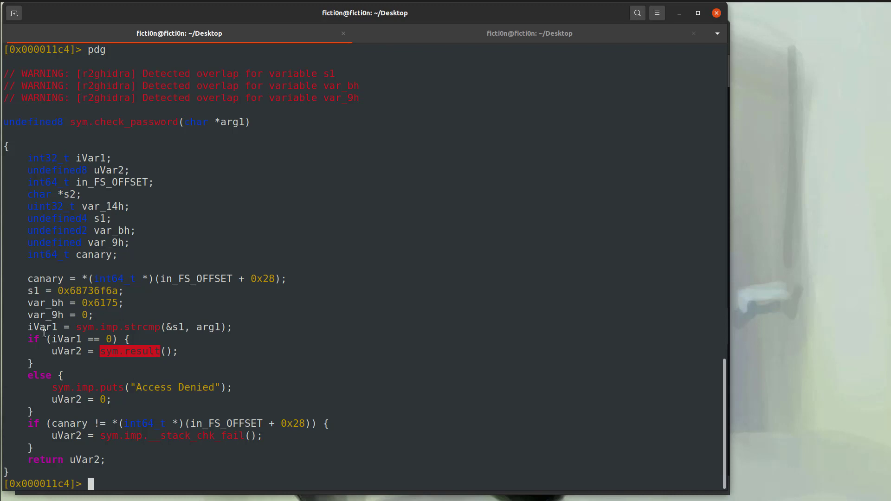
double_click(37, 374)
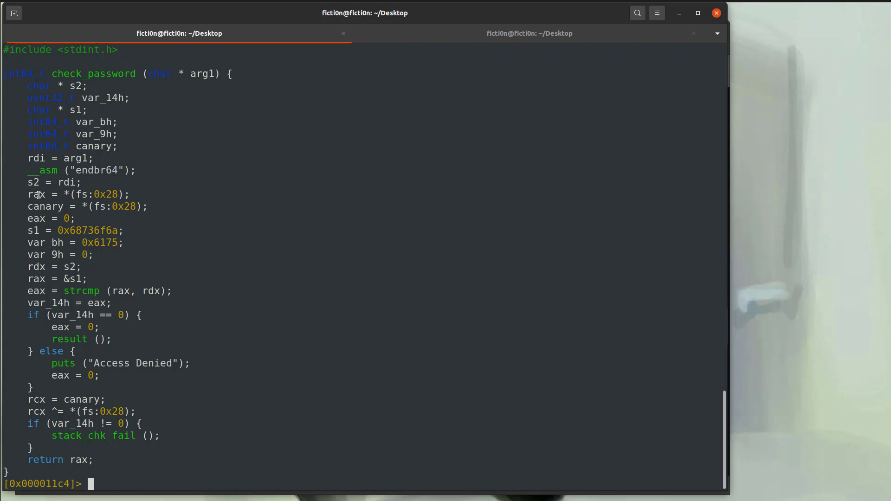
Step: Highlight the rax register in the r2dec output of check_password
double_click(35, 195)
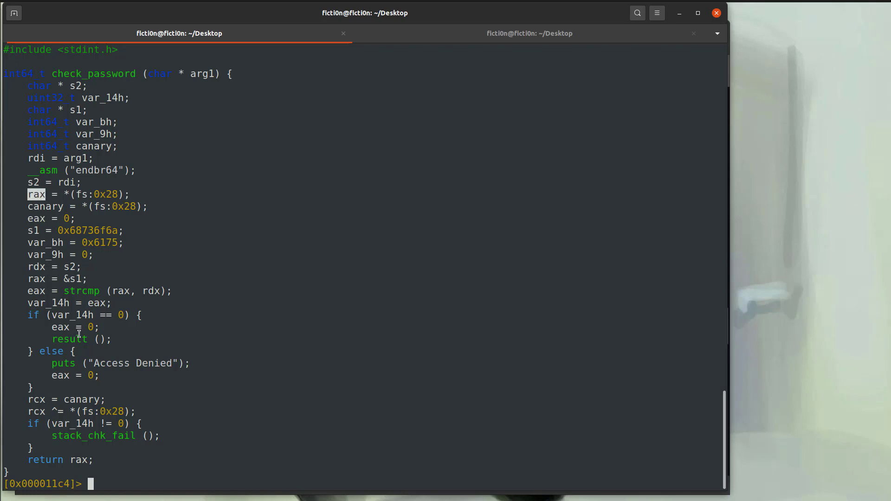
mouse_move(93, 337)
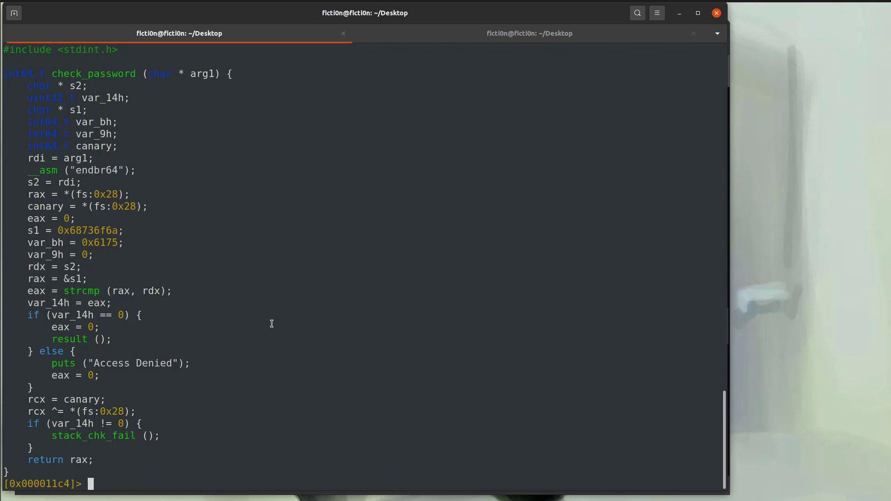
Step: Seek back to main and print its r2dec decompilation with pdd
type("s main")
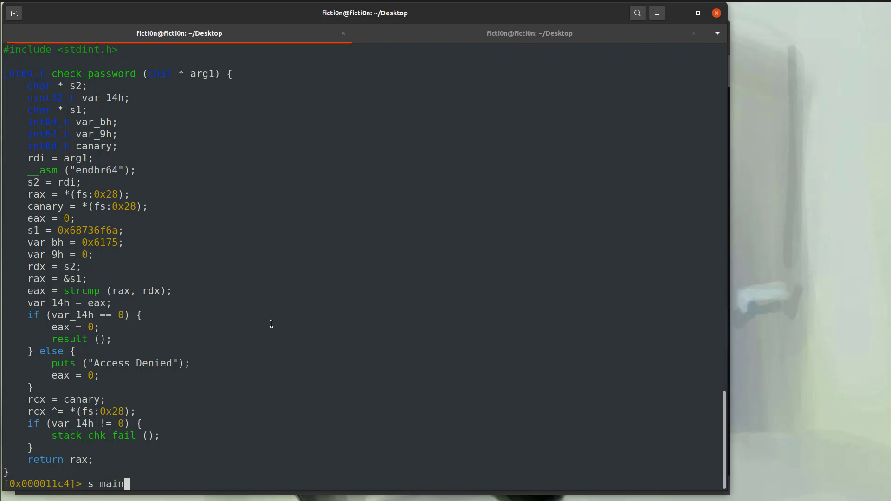
key("Return")
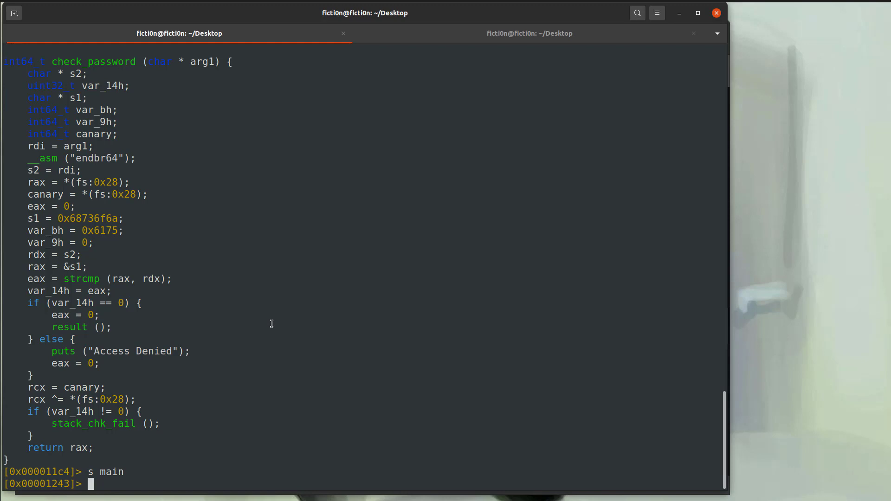
type("pdd")
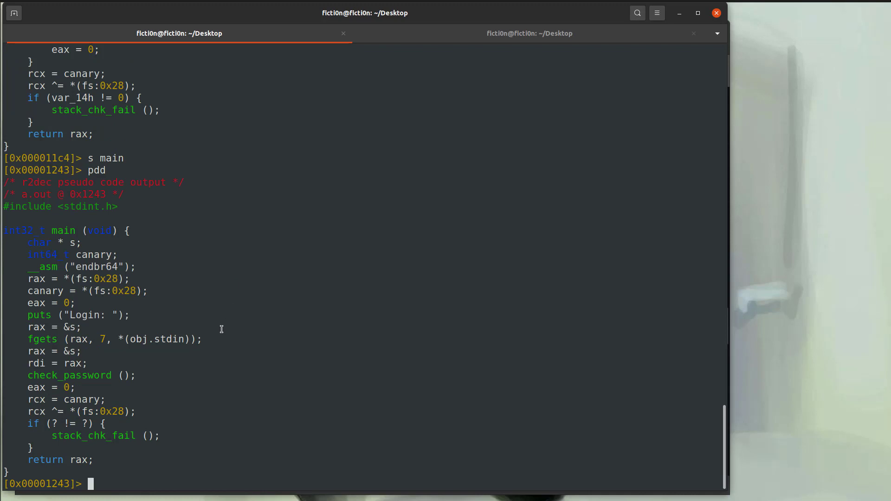
Step: Highlight fgets, check_password's empty arguments, the zero in eax and rcx in the canary check
double_click(42, 339)
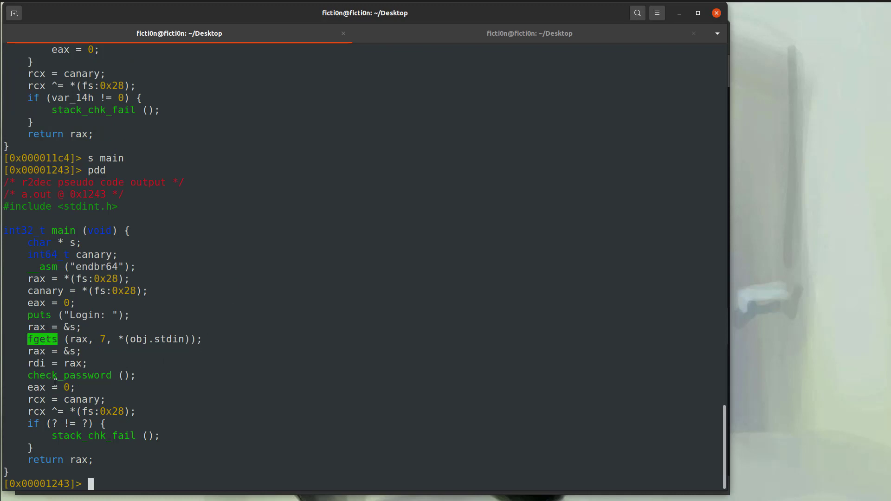
double_click(69, 374)
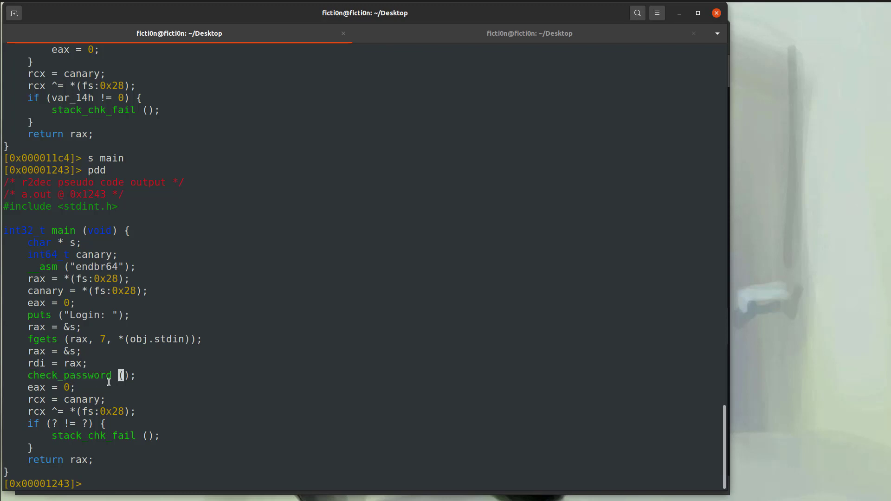
double_click(35, 388)
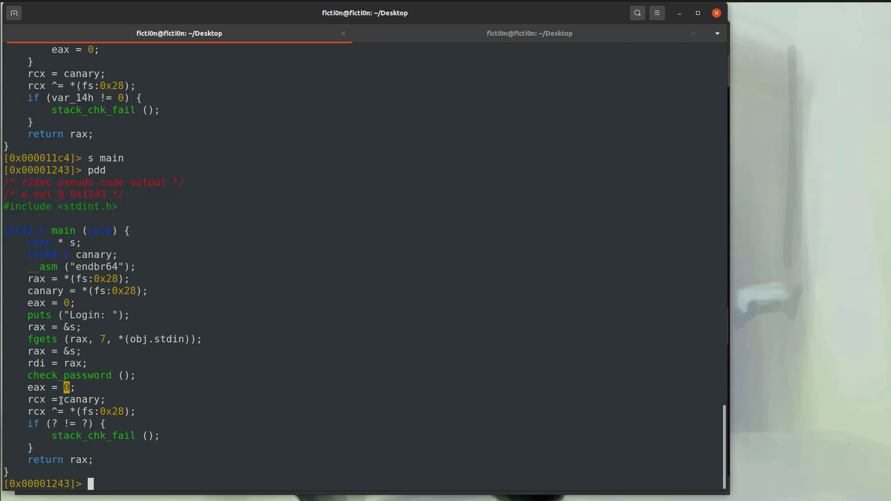
double_click(35, 399)
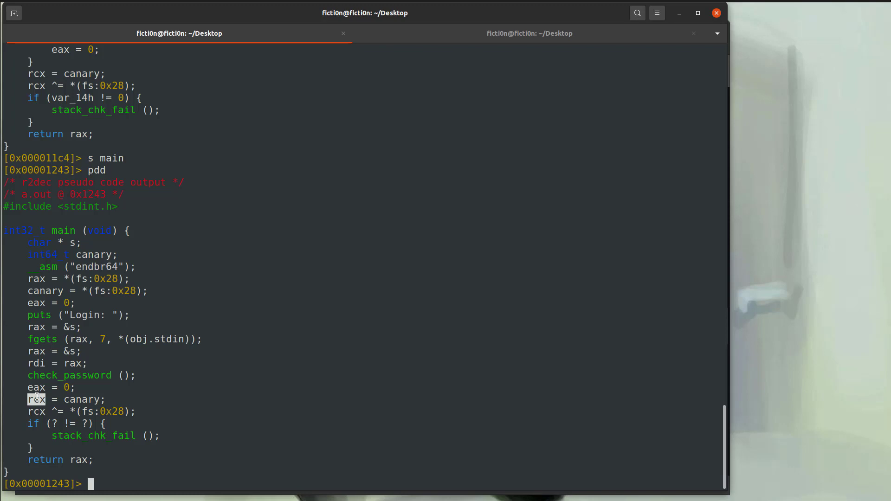
Step: Print main's disassembly with pdf and its r2ghidra decompilation with pdg
type("pdf")
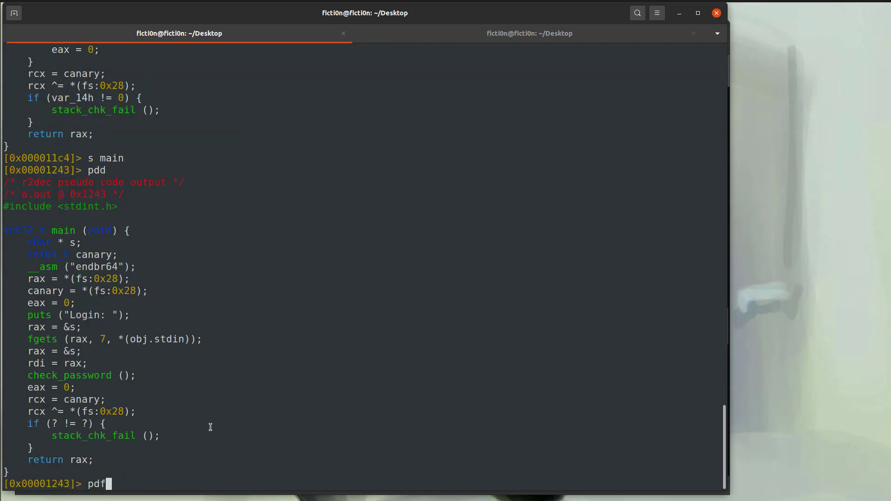
key("Return")
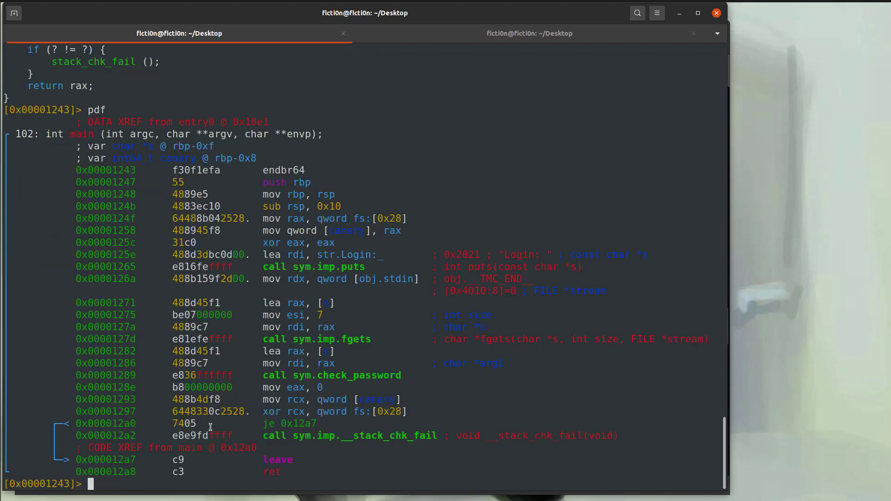
type("pdg")
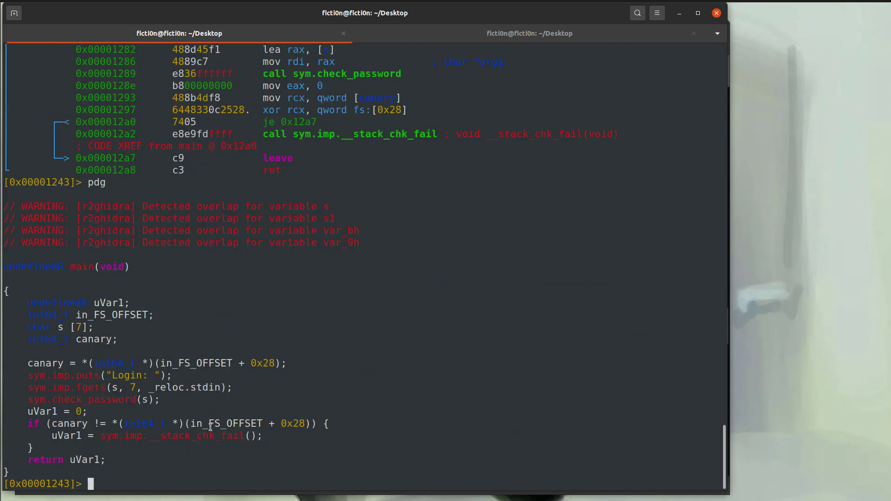
type("p")
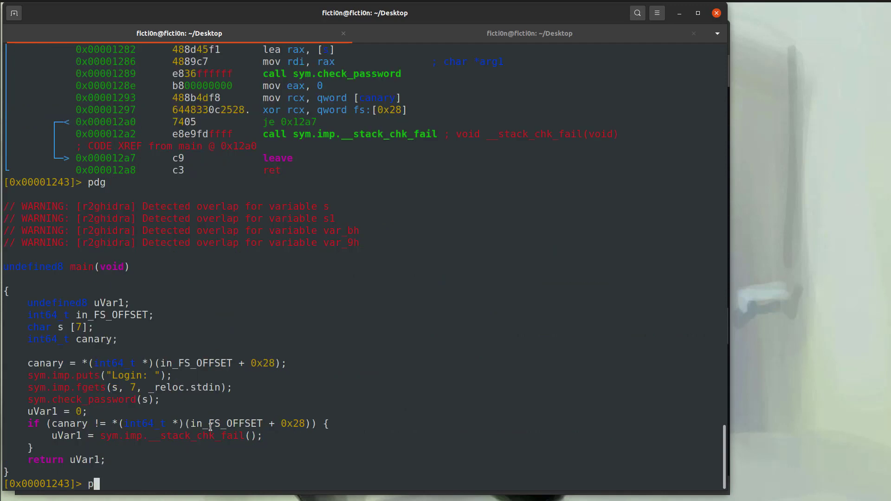